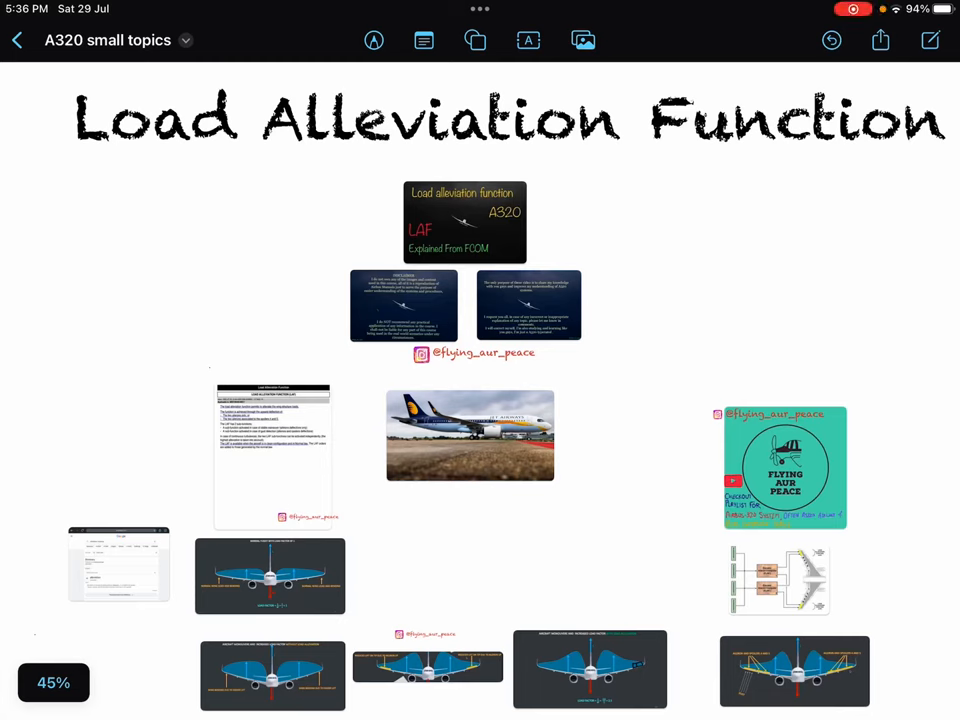
- Circle the dictionary definition of 'alleviation' in the Google search screenshot
scroll("down", 3)
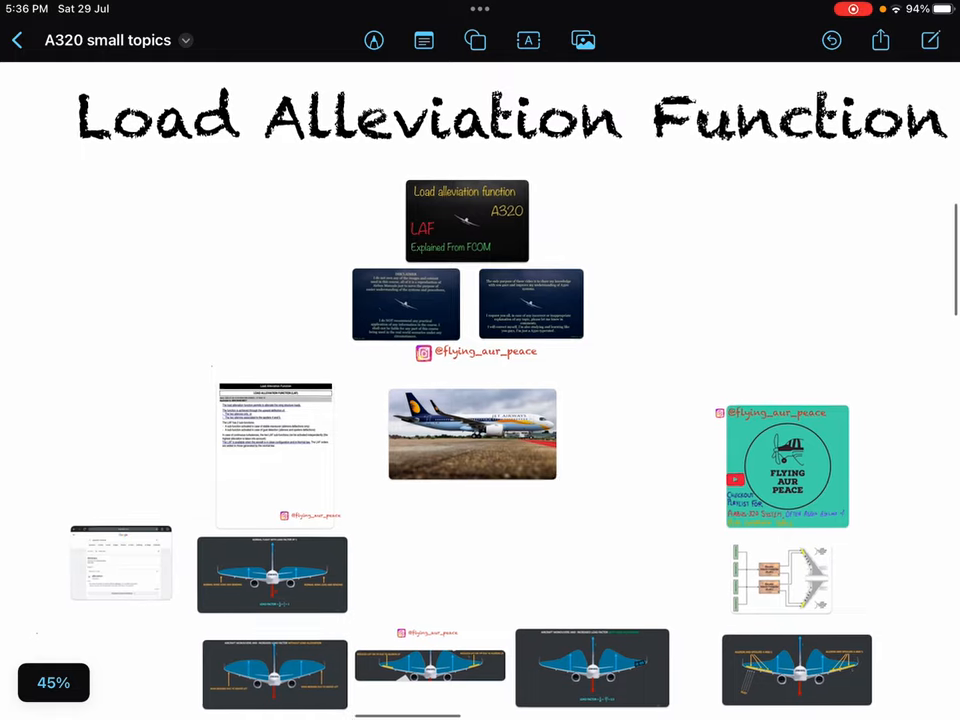
double_click(472, 433)
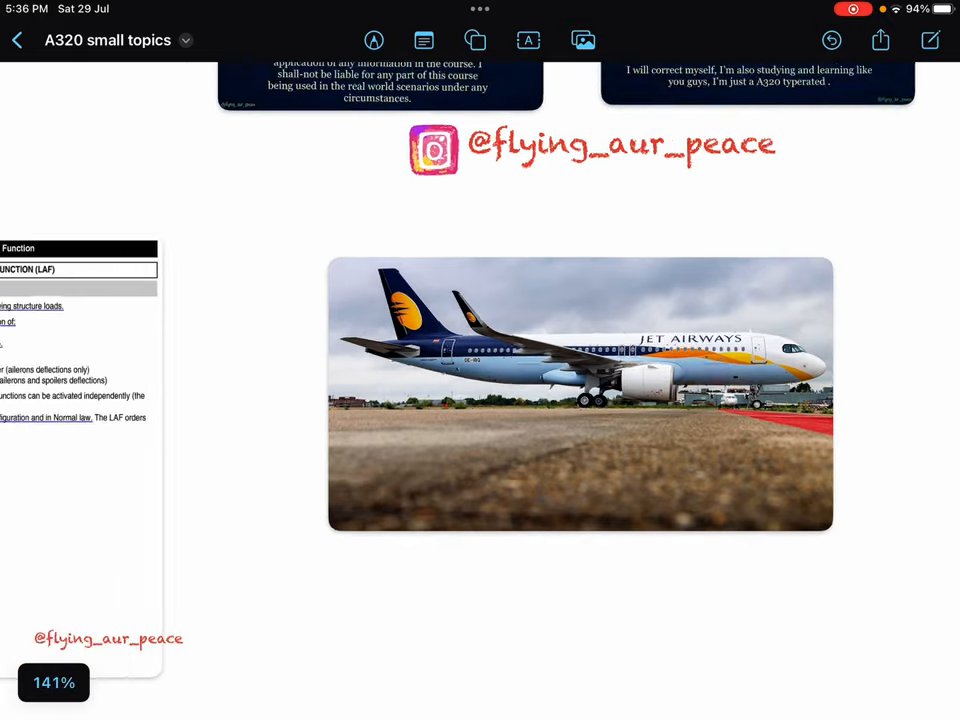
scroll("down", 3)
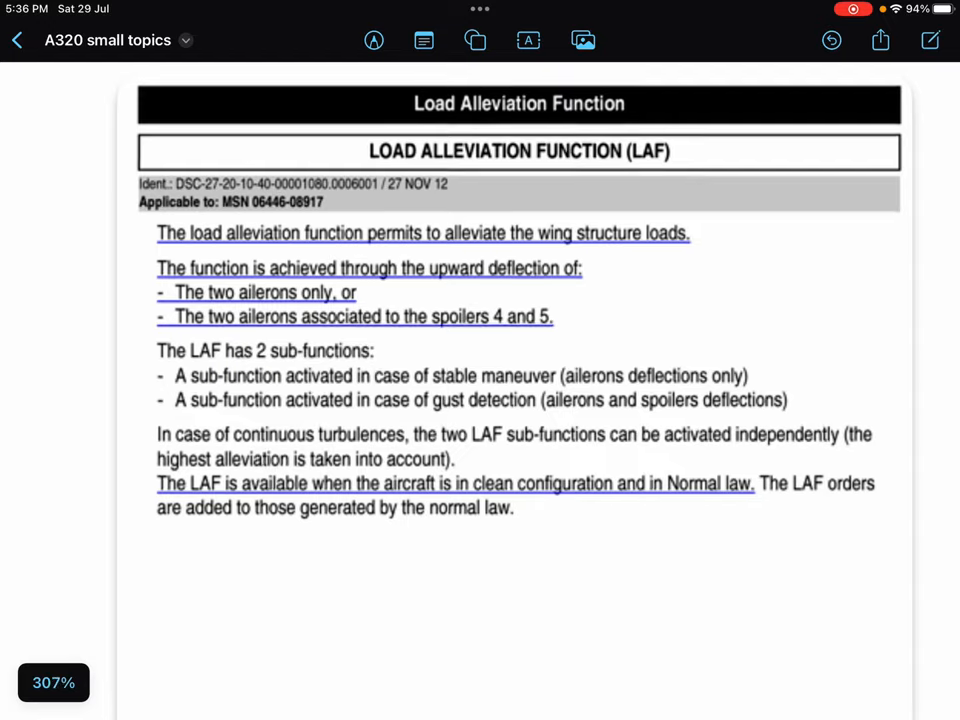
scroll("down", 3)
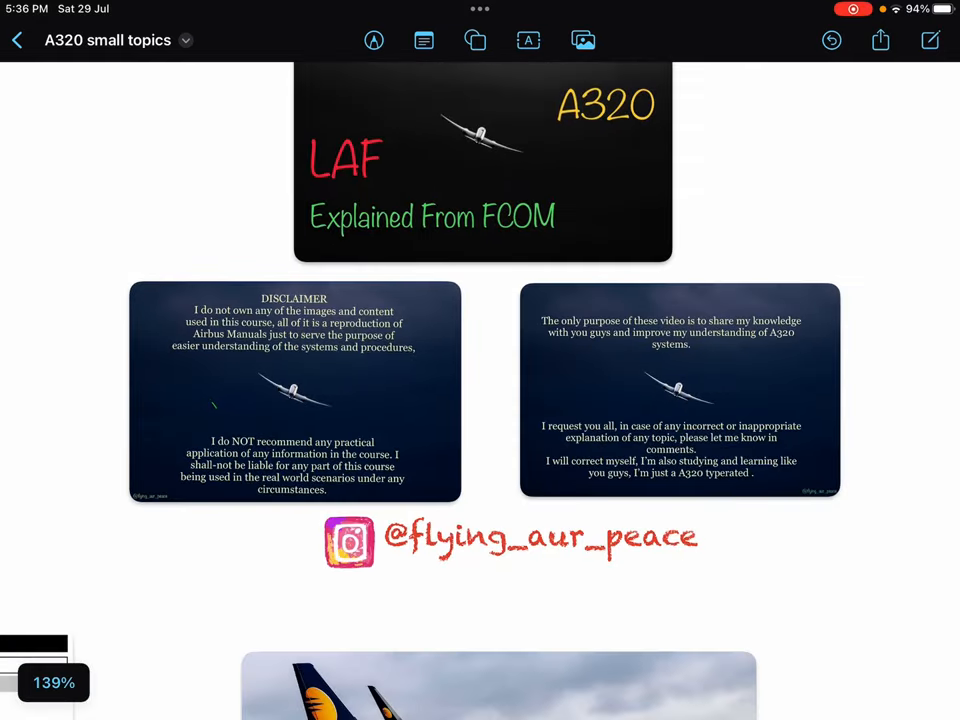
double_click(680, 390)
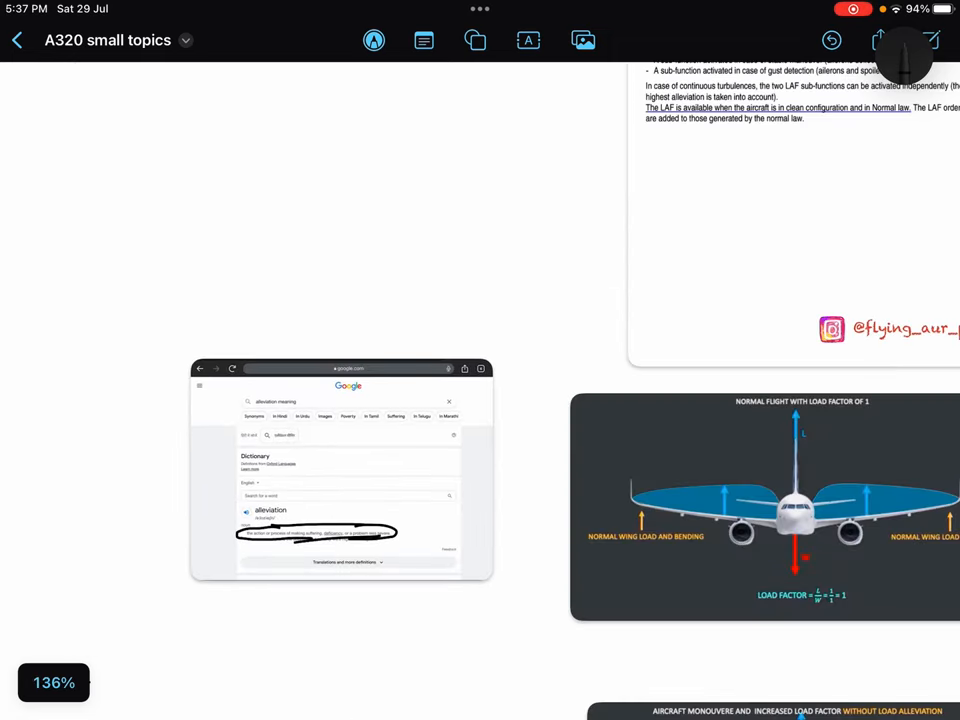
- Sketch a branching note '2 aileron' vs '2 Ail + 4+5 Spl' under the FCOM text, then underline it
scroll("down", 3)
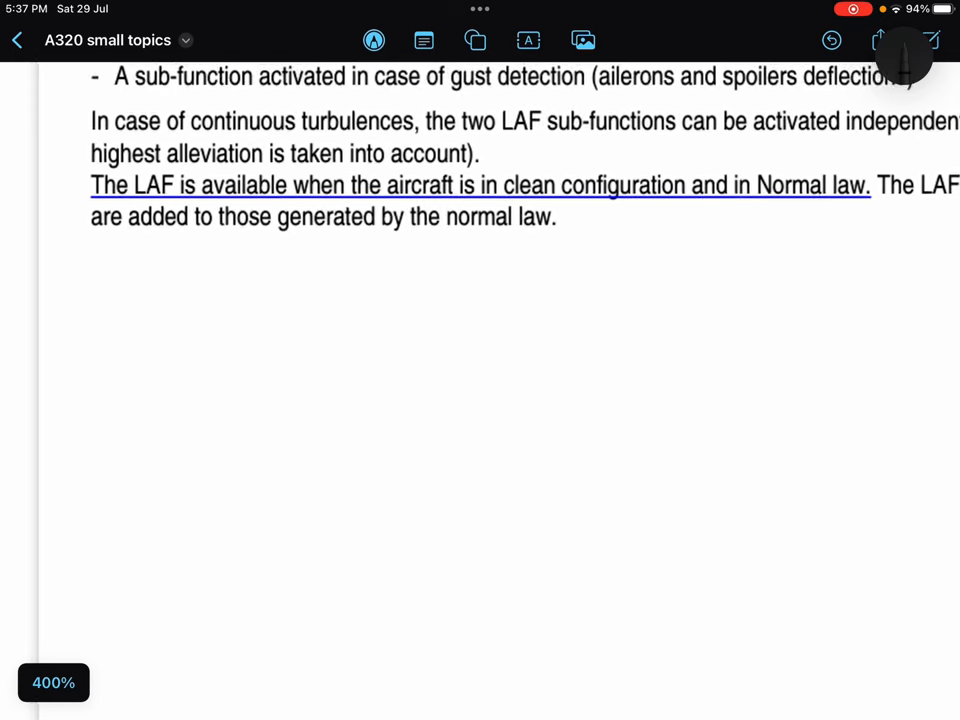
left_click_drag(415, 535, 600, 390)
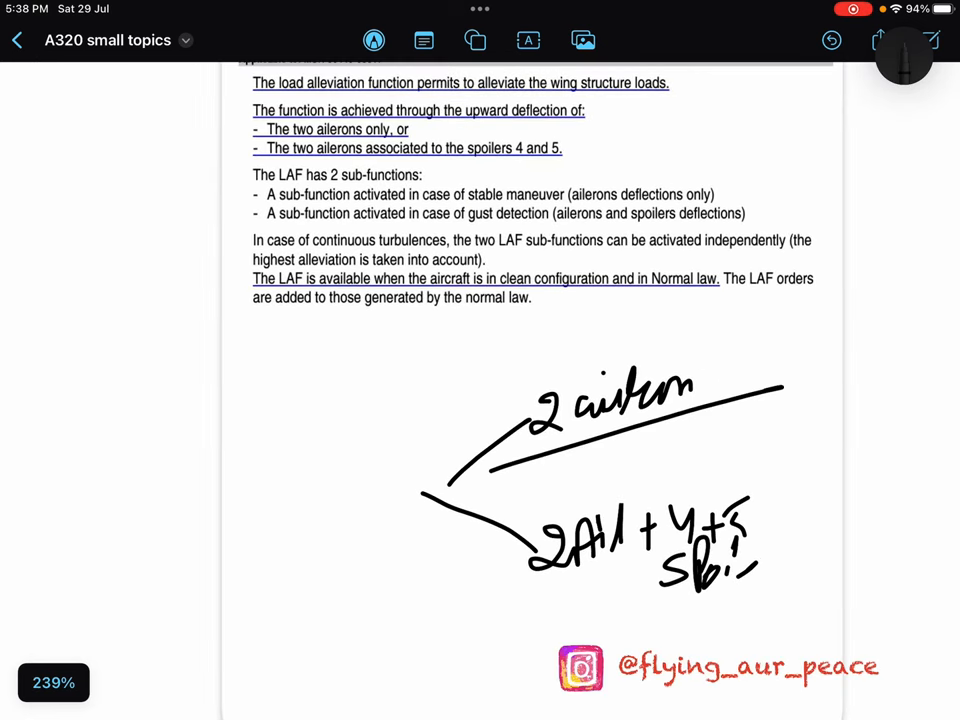
left_click_drag(490, 610, 835, 597)
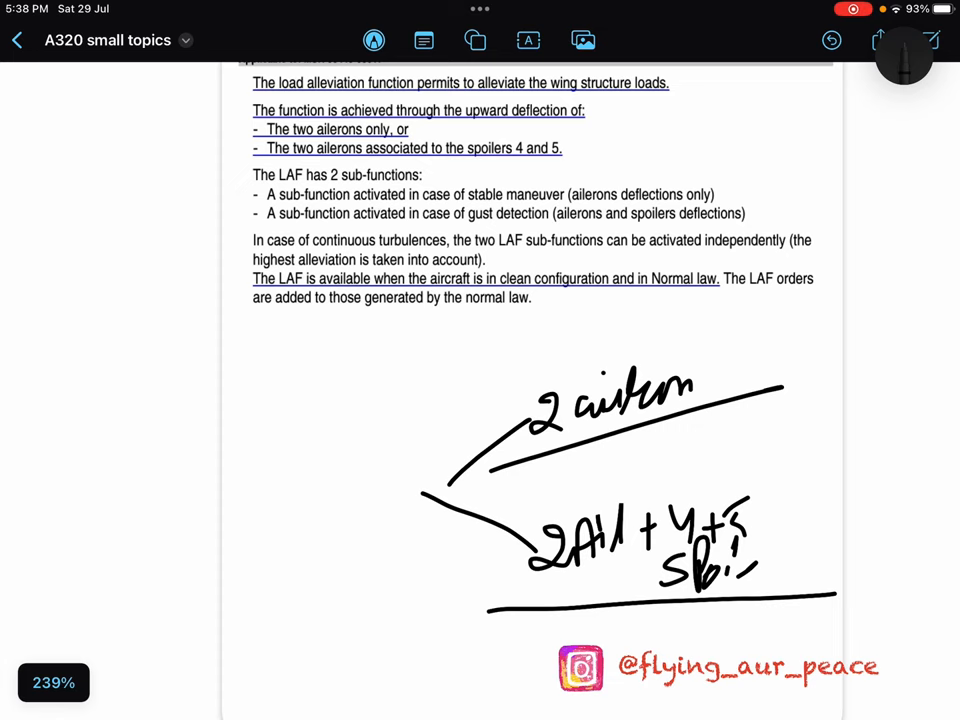
scroll("down", 3)
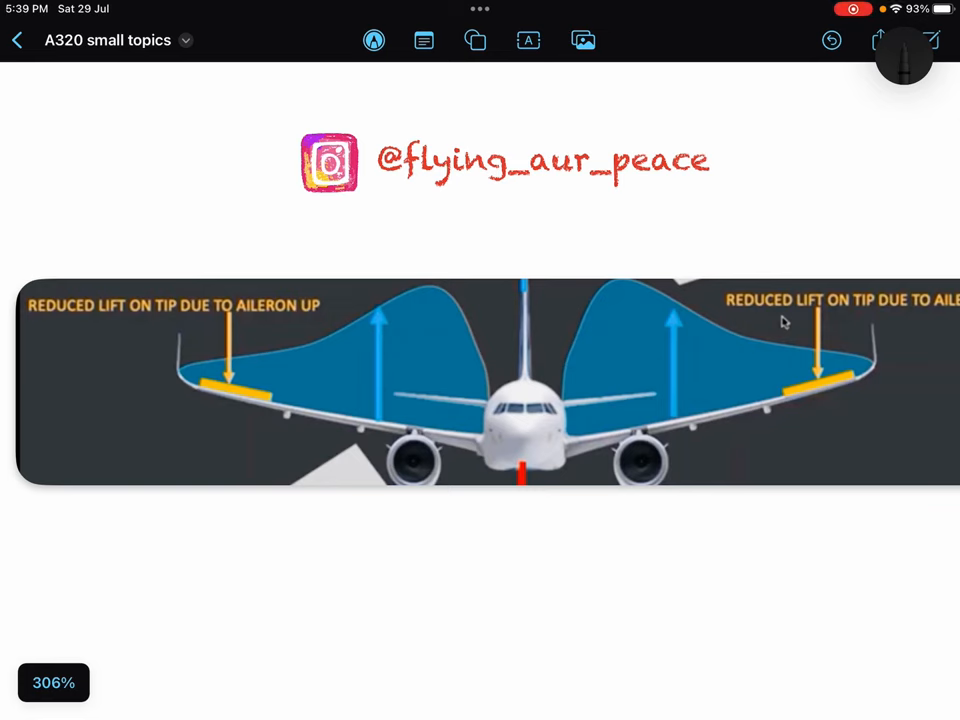
- Draw an upward gust arrow under the left wing, circle the aileron area, and write the load relationship
left_click_drag(188, 480, 188, 405)
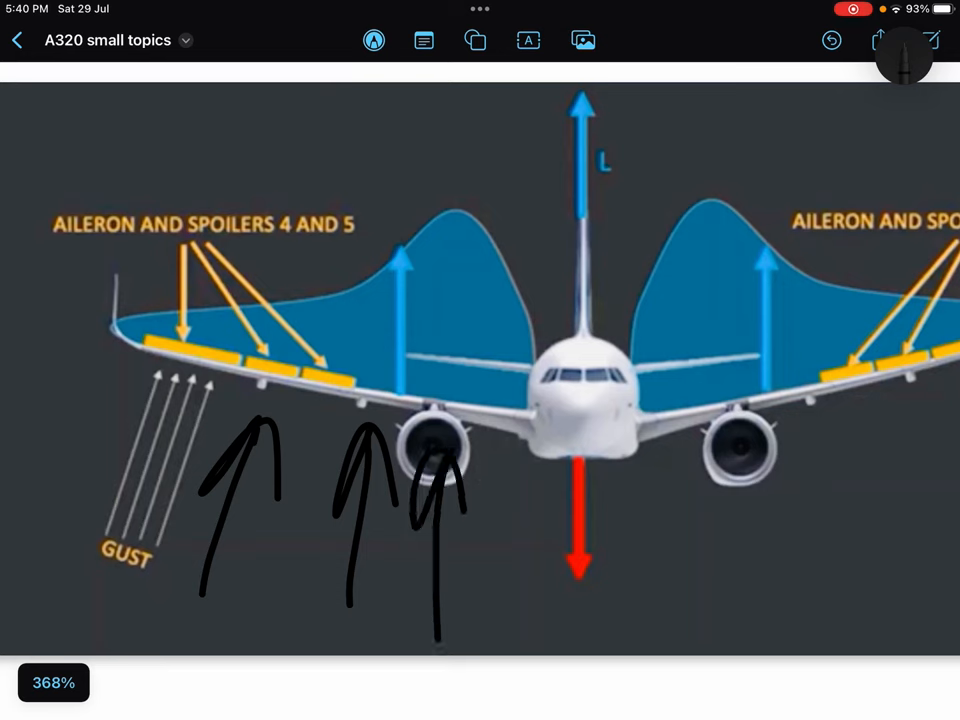
left_click_drag(510, 330, 530, 480)
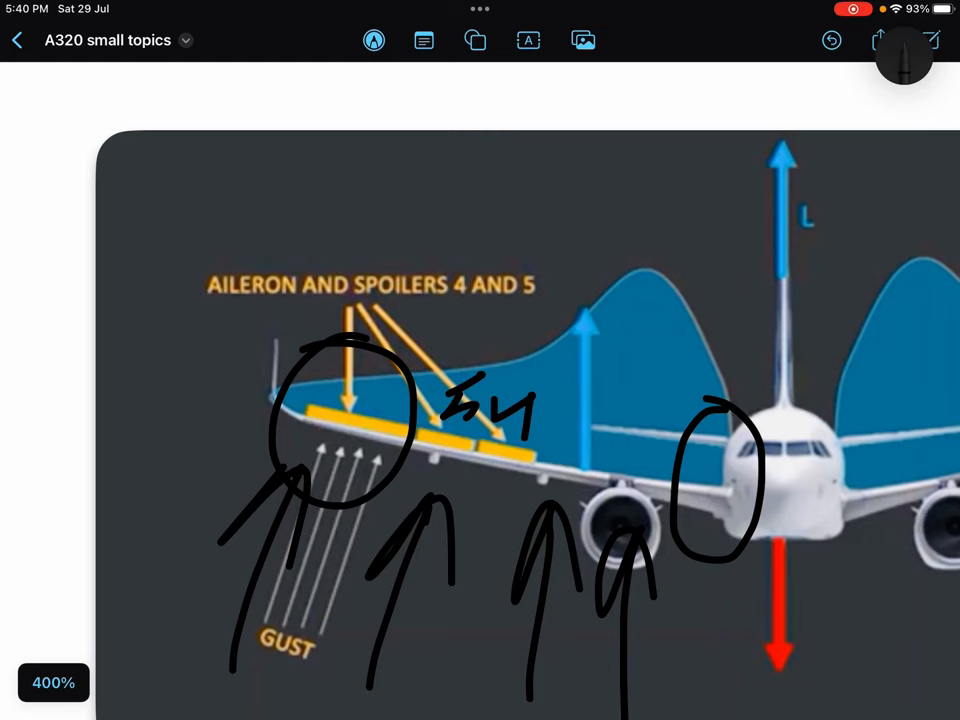
left_click_drag(230, 180, 270, 275)
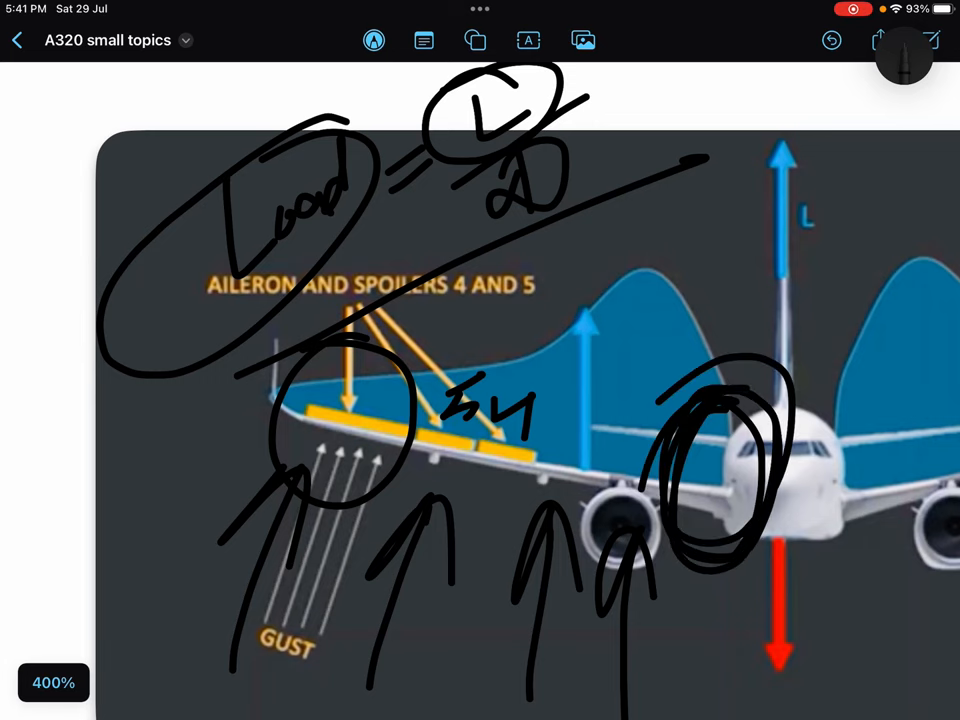
- Scroll down to the ELAC accelerometer schematic beside the annotated gust diagram
scroll("down", 3)
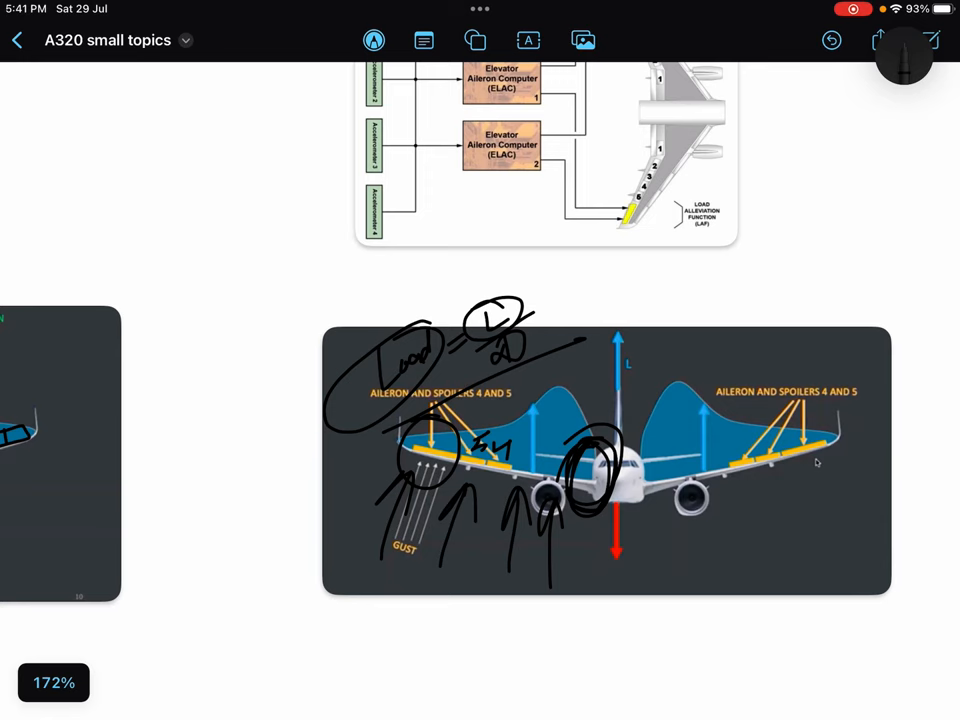
- Scroll the board down to bring the FCOM Load Alleviation Function text card into view
scroll("down", 3)
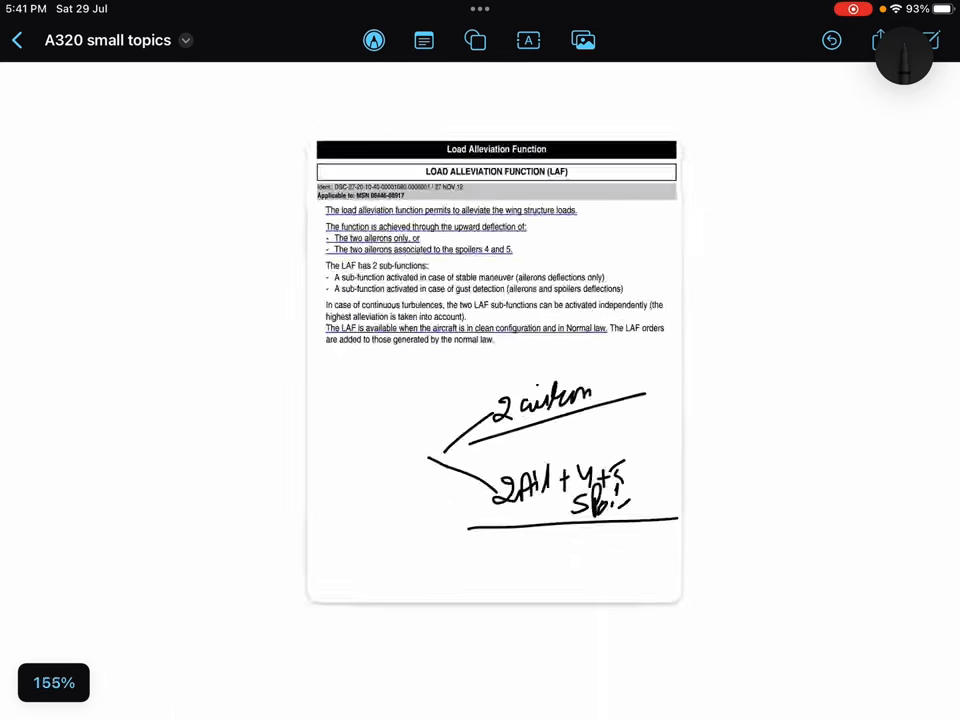
scroll("down", 3)
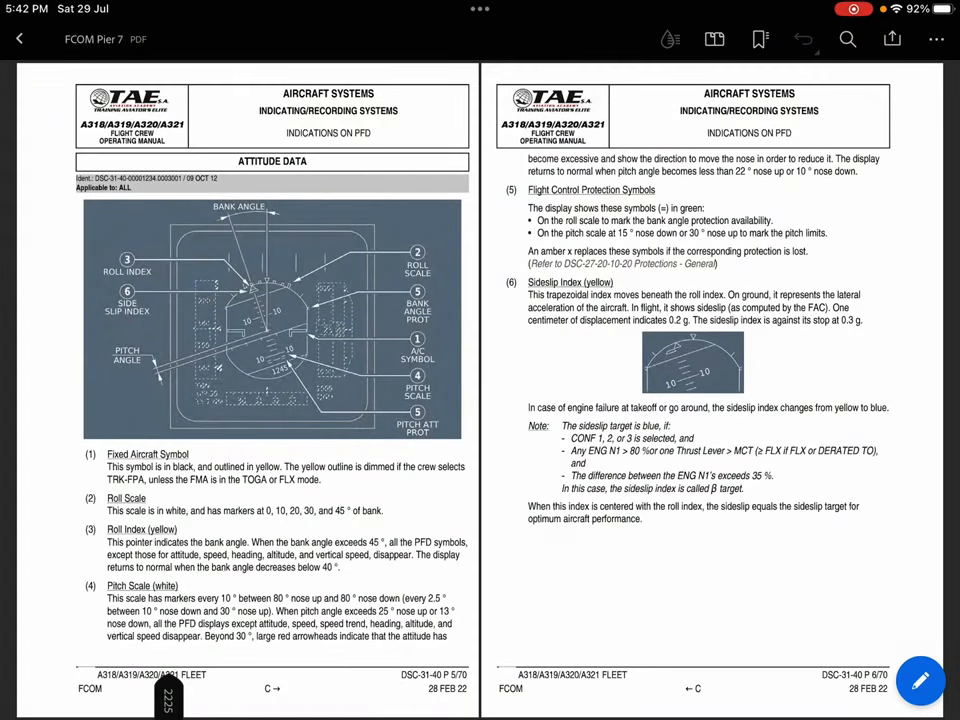
- Navigate the FCOM bookmarks through Aircraft Systems and 27 Flight Controls to the Load Alleviation Function page
left_click(760, 39)
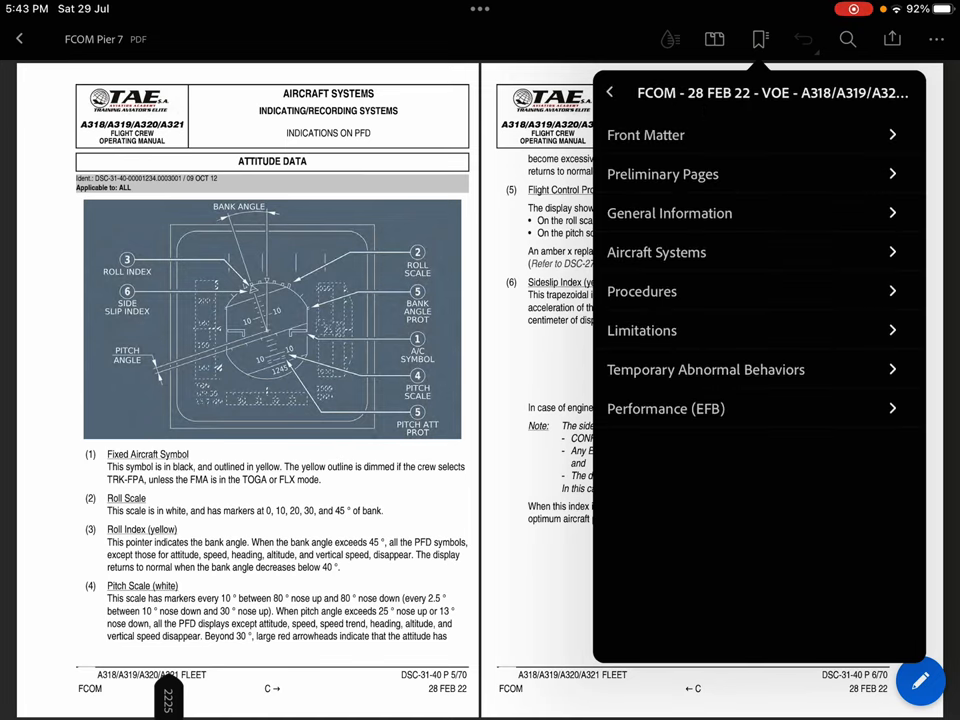
left_click(656, 252)
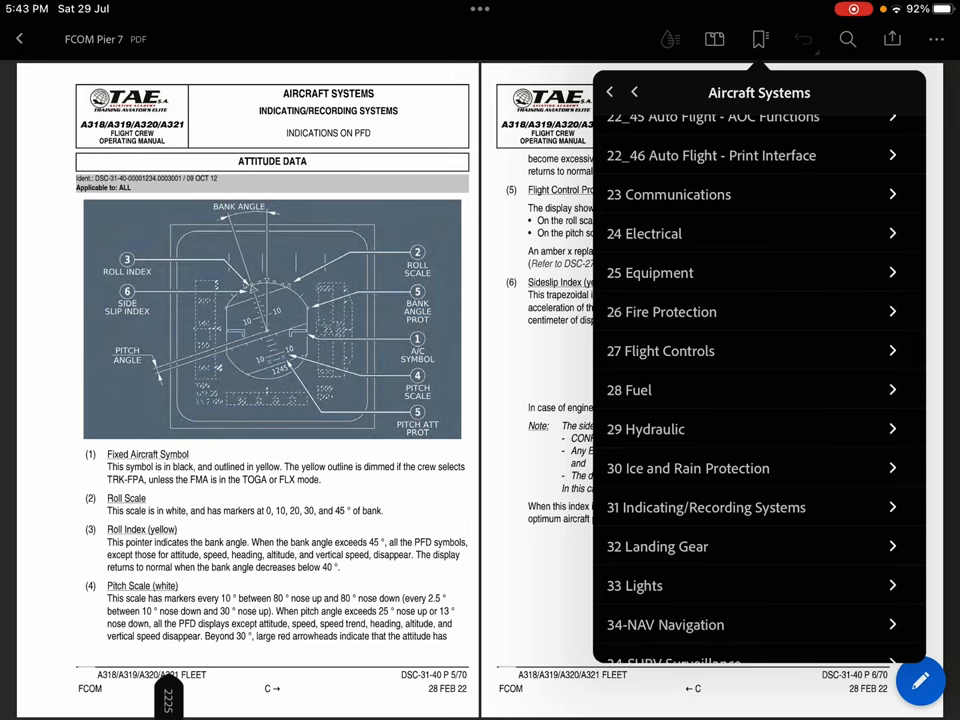
left_click(660, 350)
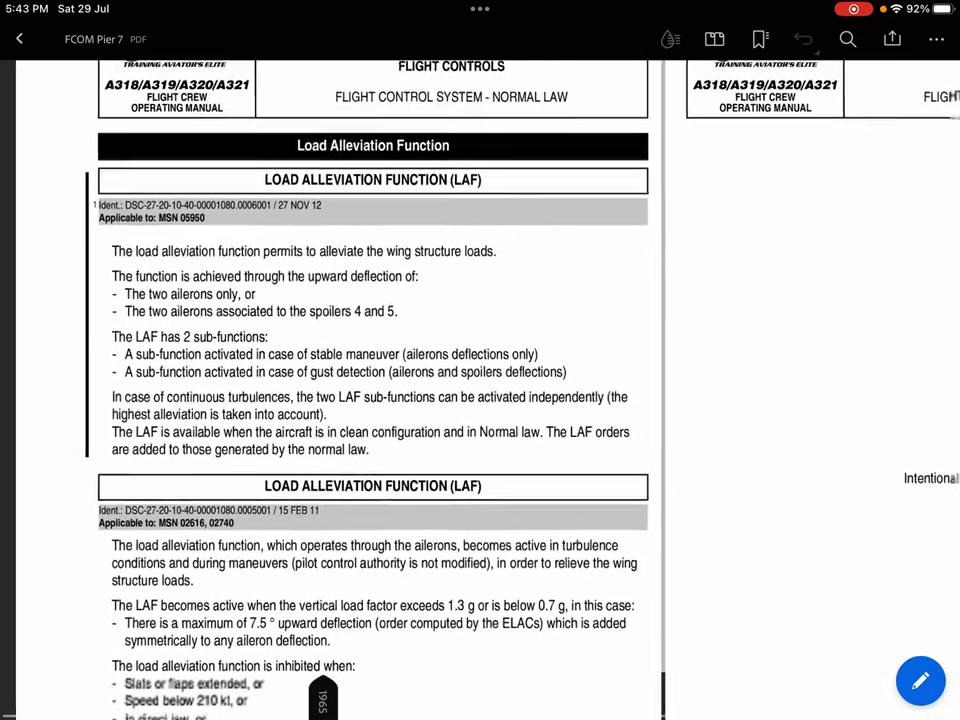
scroll("up", 3)
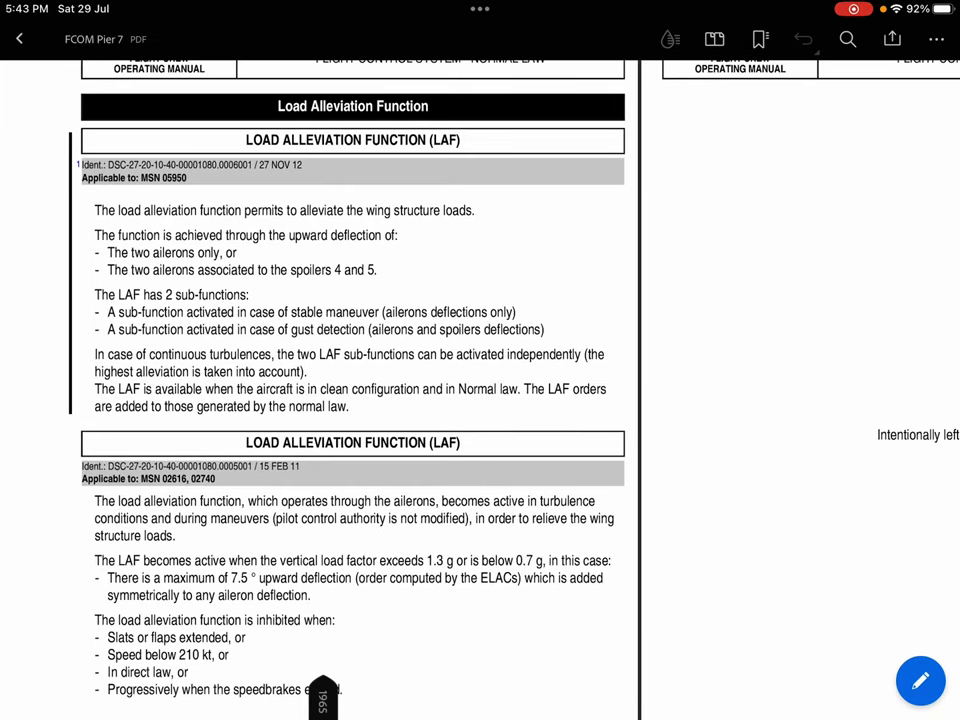